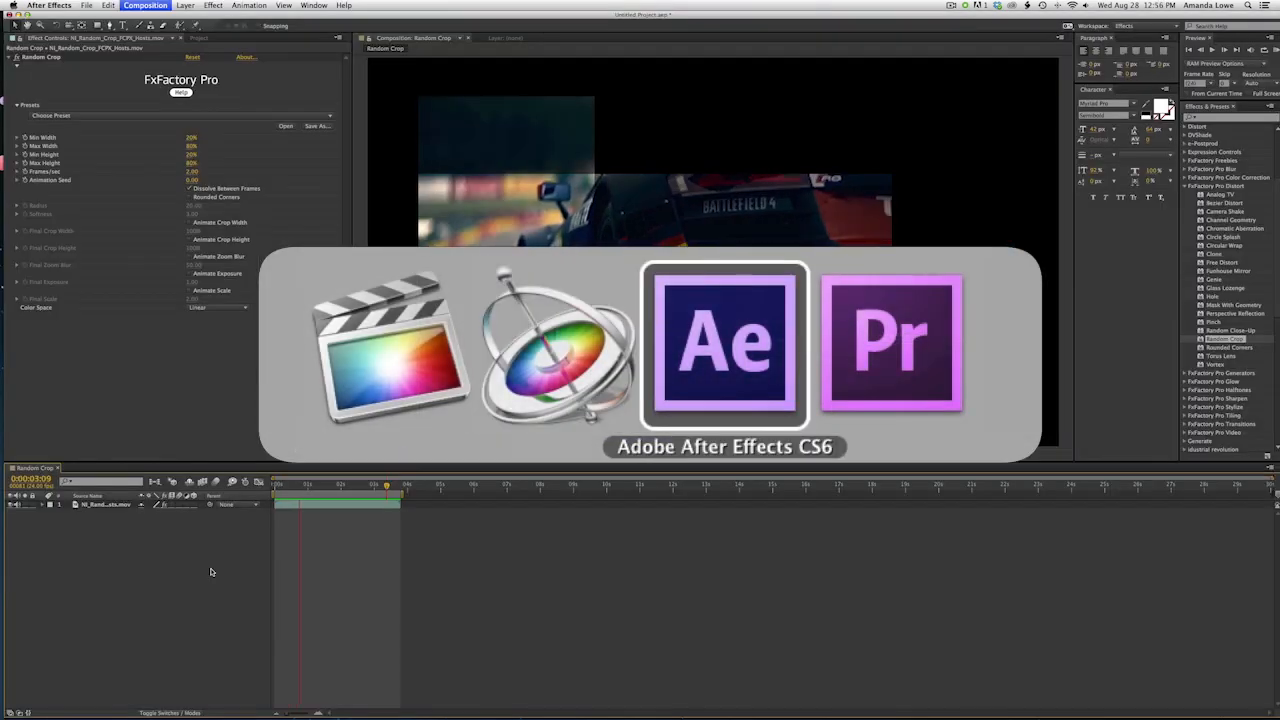
# Step: Apply the Horizontal Bars (Grow) preset to the race-car clip's Random Crop effect
pyautogui.click(890, 345)
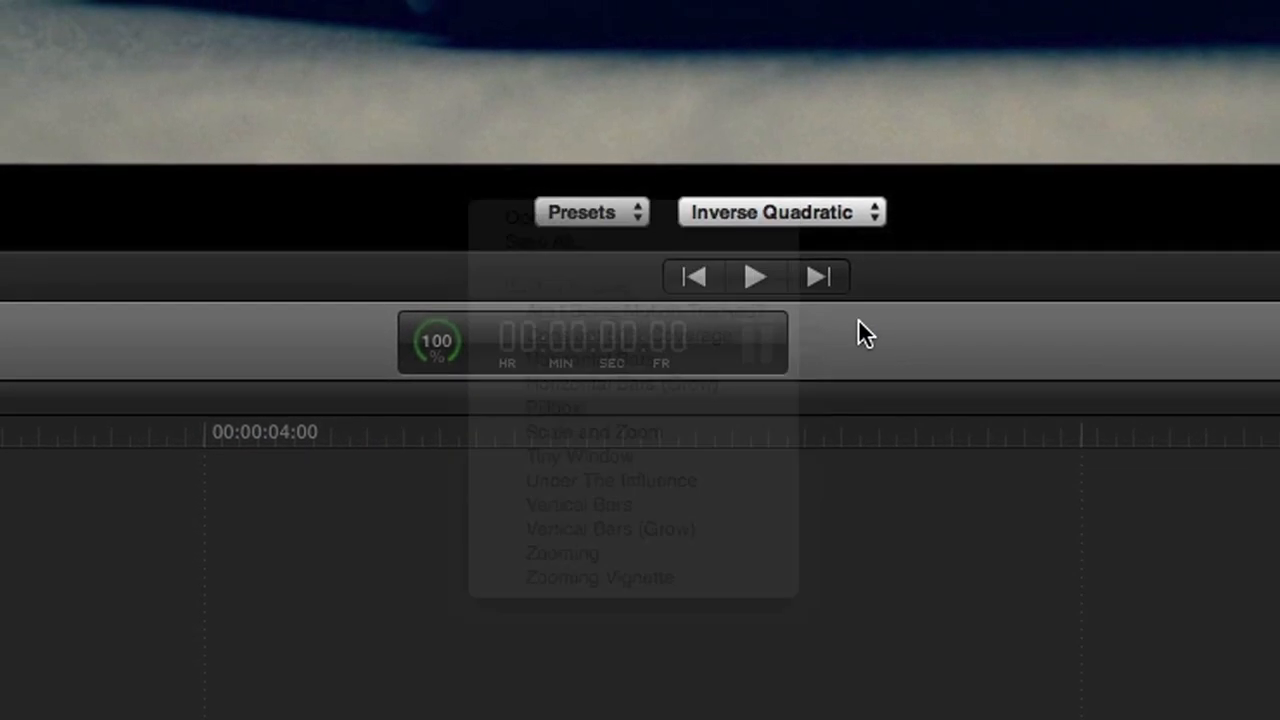
pyautogui.click(780, 211)
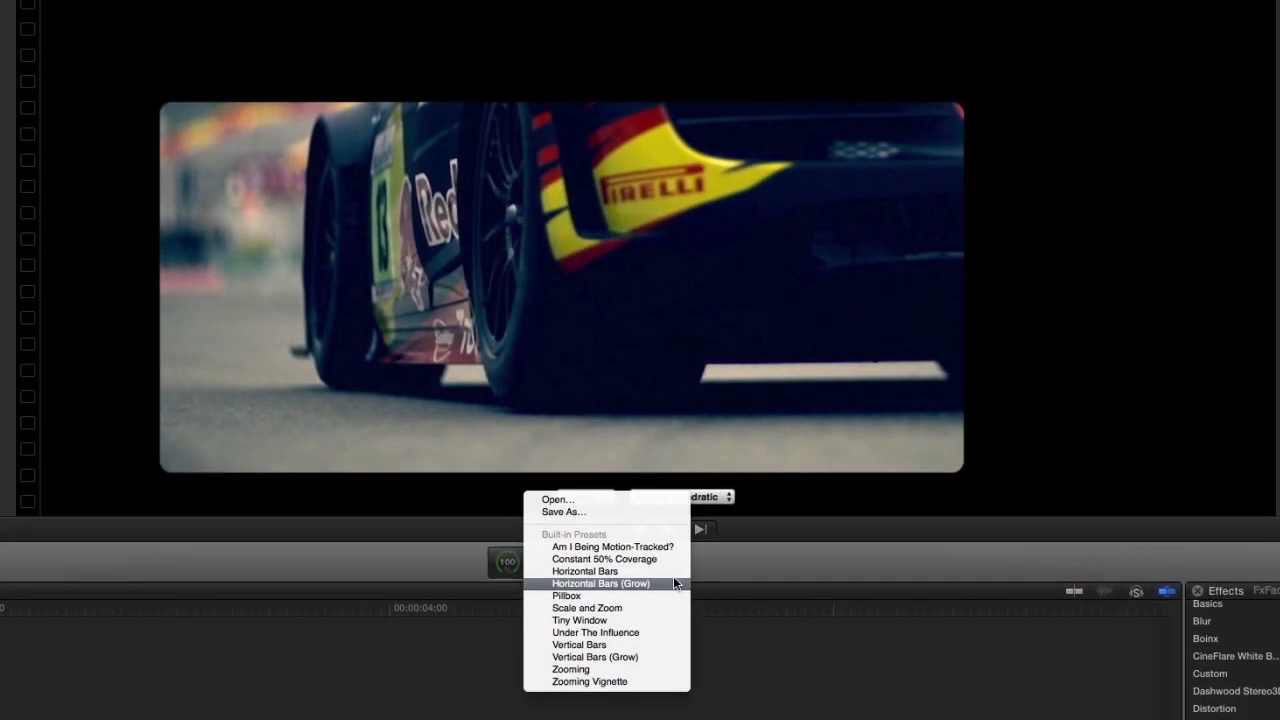
pyautogui.click(600, 583)
pyautogui.write('30')
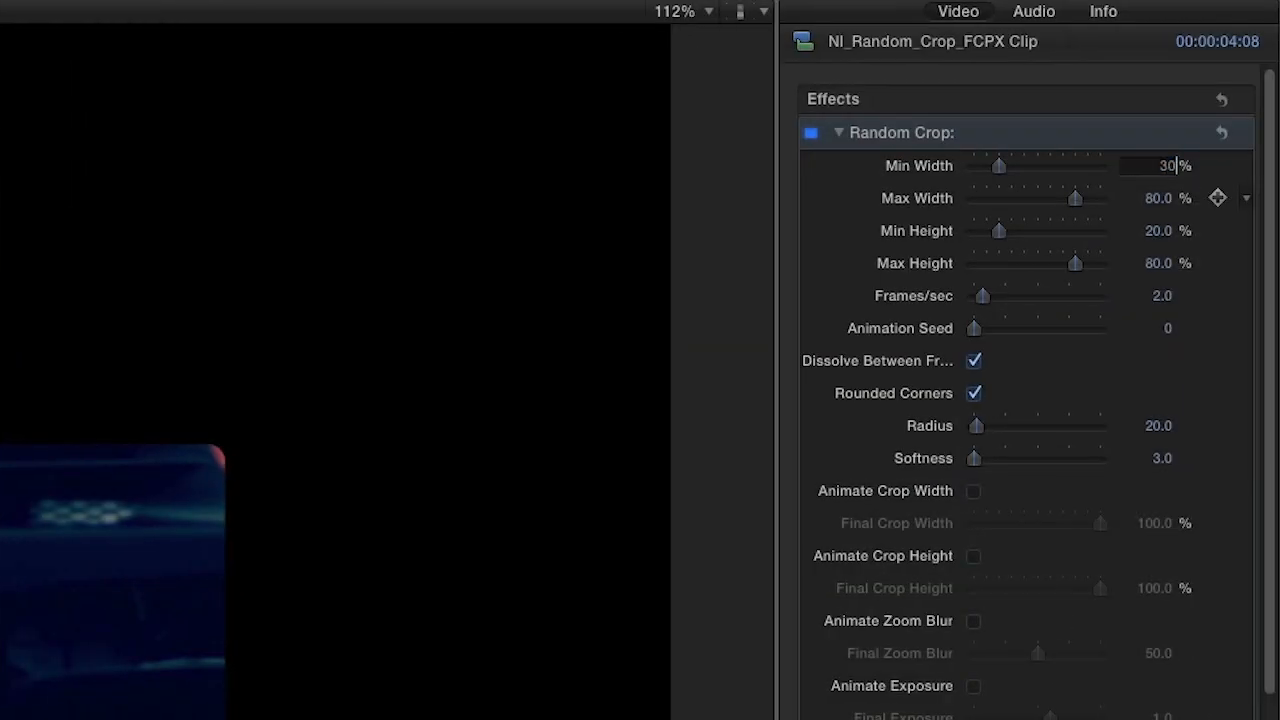
# Step: Set crop width and height to 90% max, 4 frames/sec, seed 150, and rounder corners
pyautogui.write('90')
pyautogui.click(1150, 230)
pyautogui.write('30')
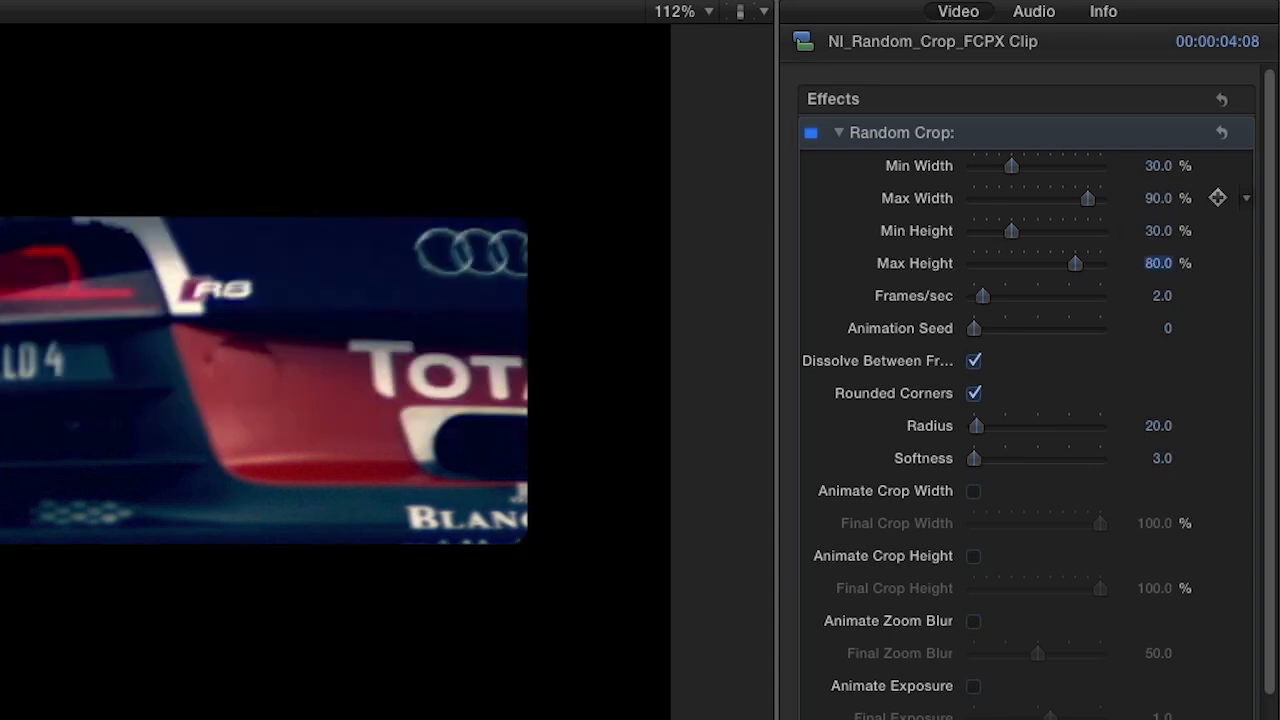
pyautogui.moveTo(1075, 263); pyautogui.dragTo(1087, 263)
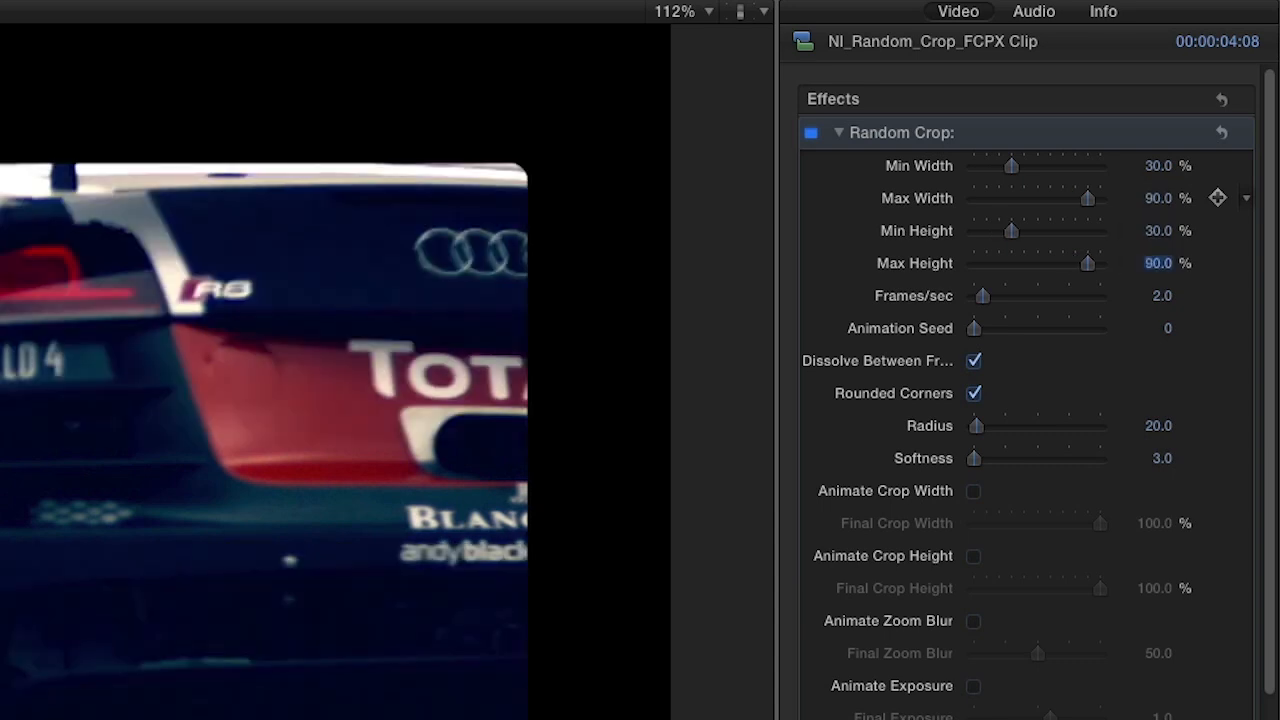
pyautogui.moveTo(983, 290); pyautogui.dragTo(1003, 290)
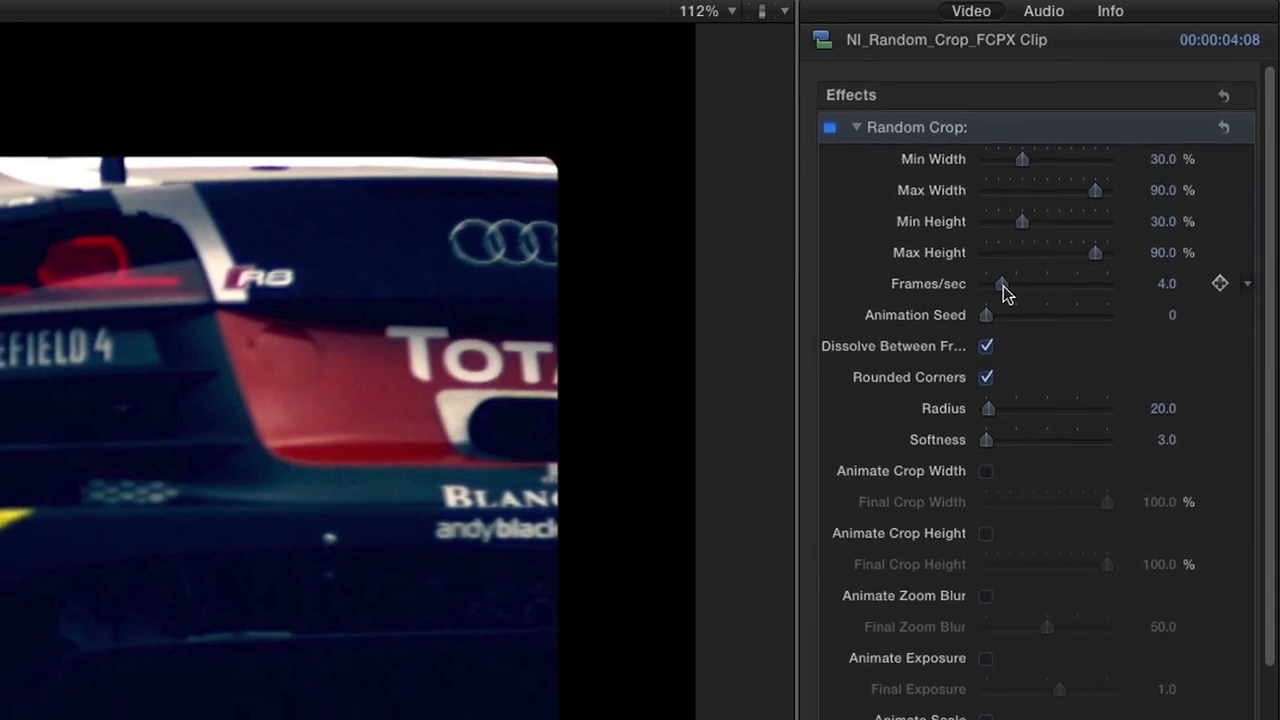
pyautogui.moveTo(987, 314); pyautogui.dragTo(1027, 282)
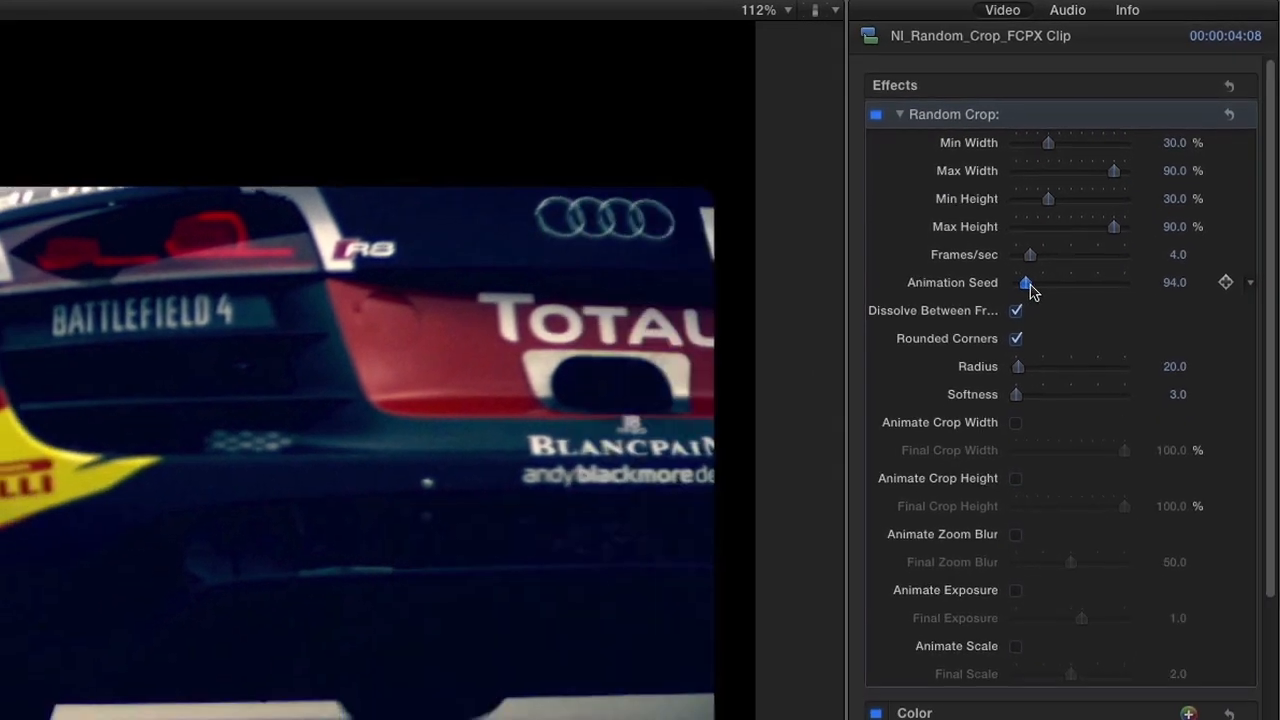
pyautogui.moveTo(1026, 282); pyautogui.dragTo(1058, 253)
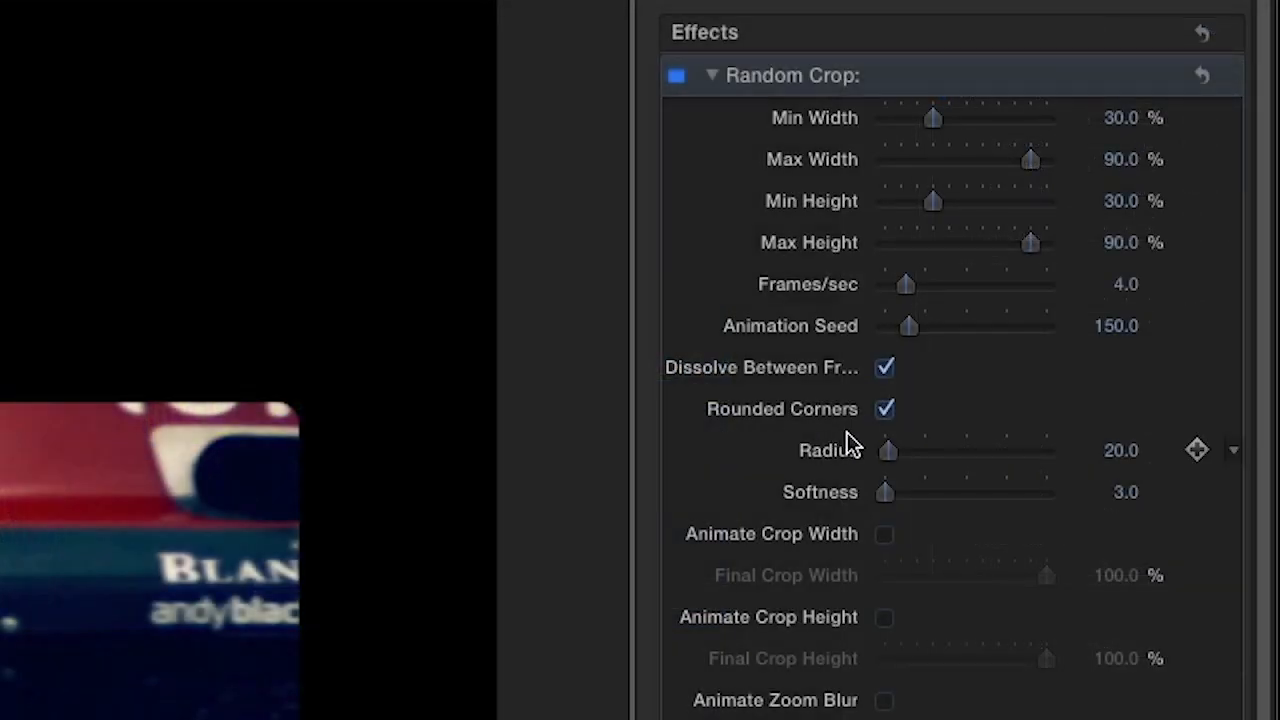
pyautogui.moveTo(888, 451); pyautogui.dragTo(898, 451)
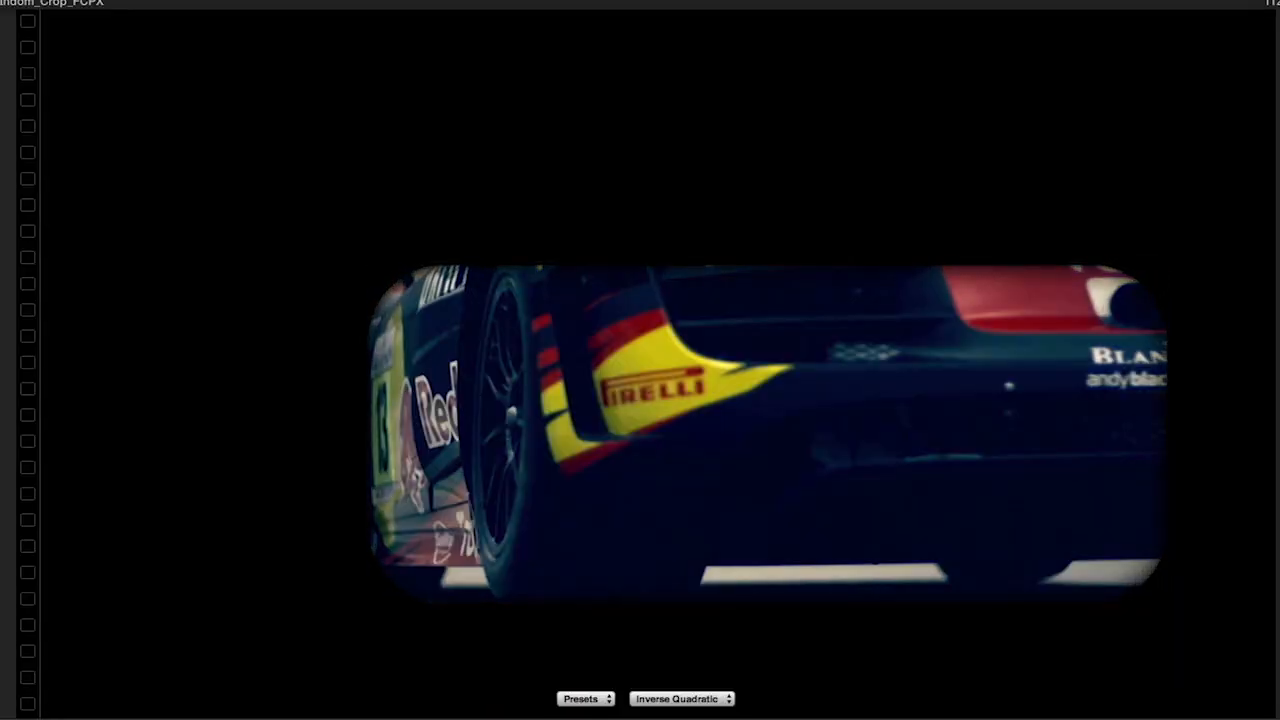
# Step: Exit full-screen preview, enable Animate Exposure, and darken Final Exposure to -1.43
pyautogui.click(681, 698)
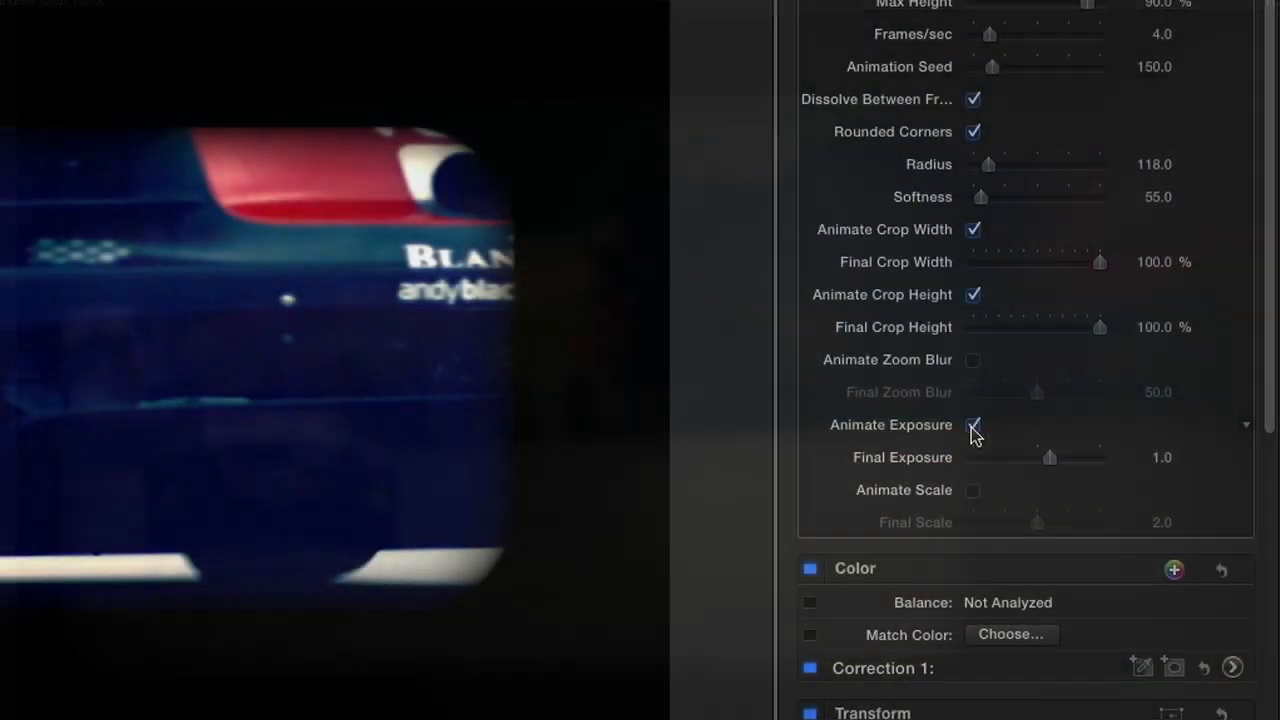
pyautogui.click(973, 425)
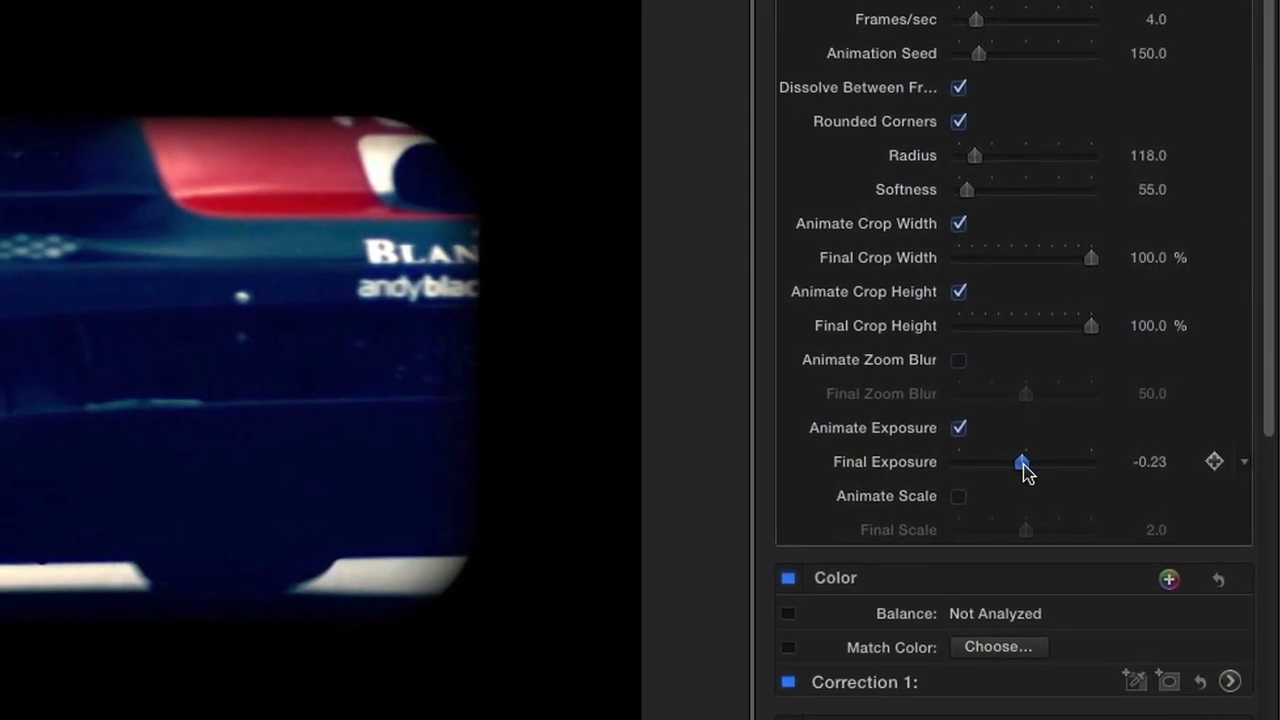
pyautogui.moveTo(1021, 462); pyautogui.dragTo(985, 469)
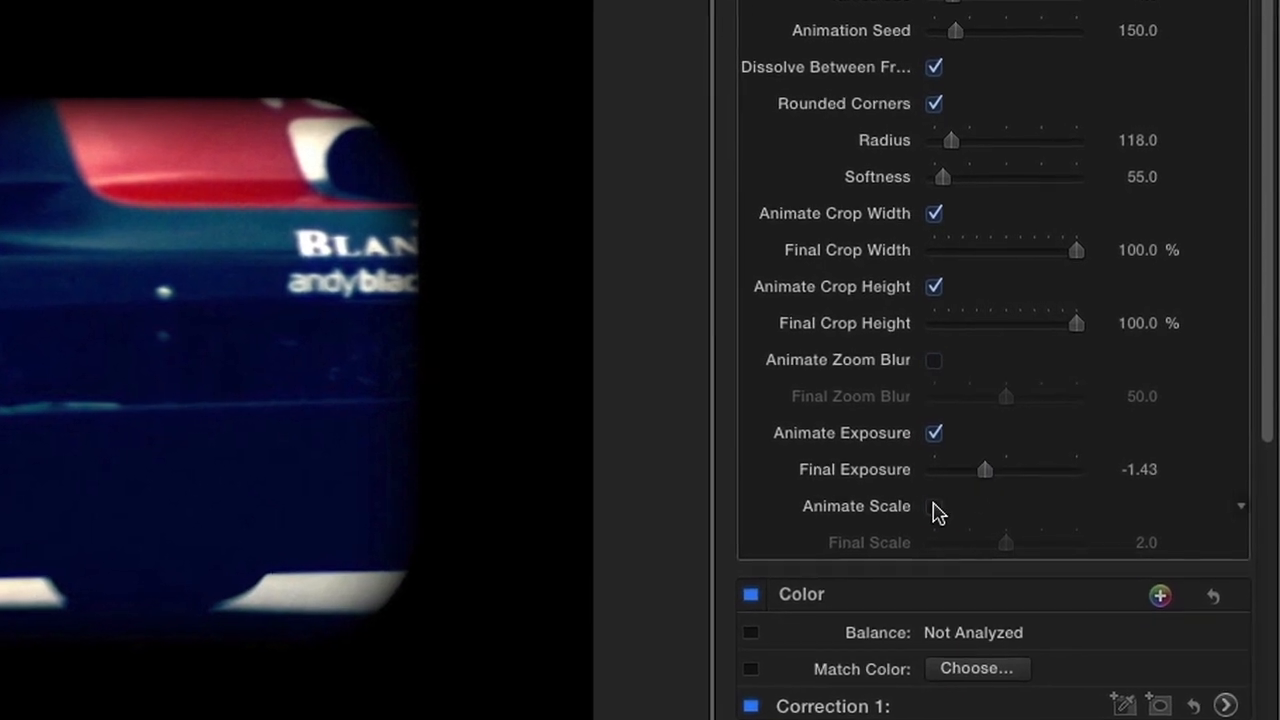